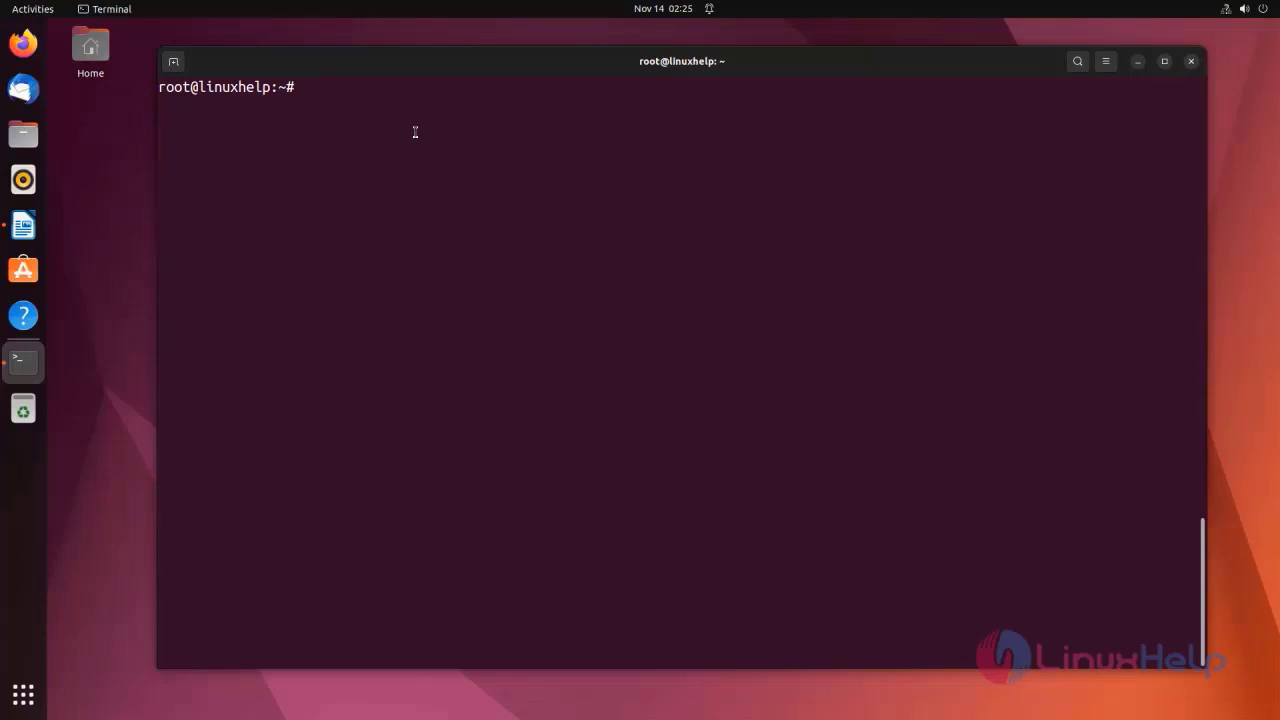
Step: Run lsb_release -a to confirm the system is Ubuntu 22.04.3 LTS (jammy)
{"action": "type", "text": "lsb_r"}
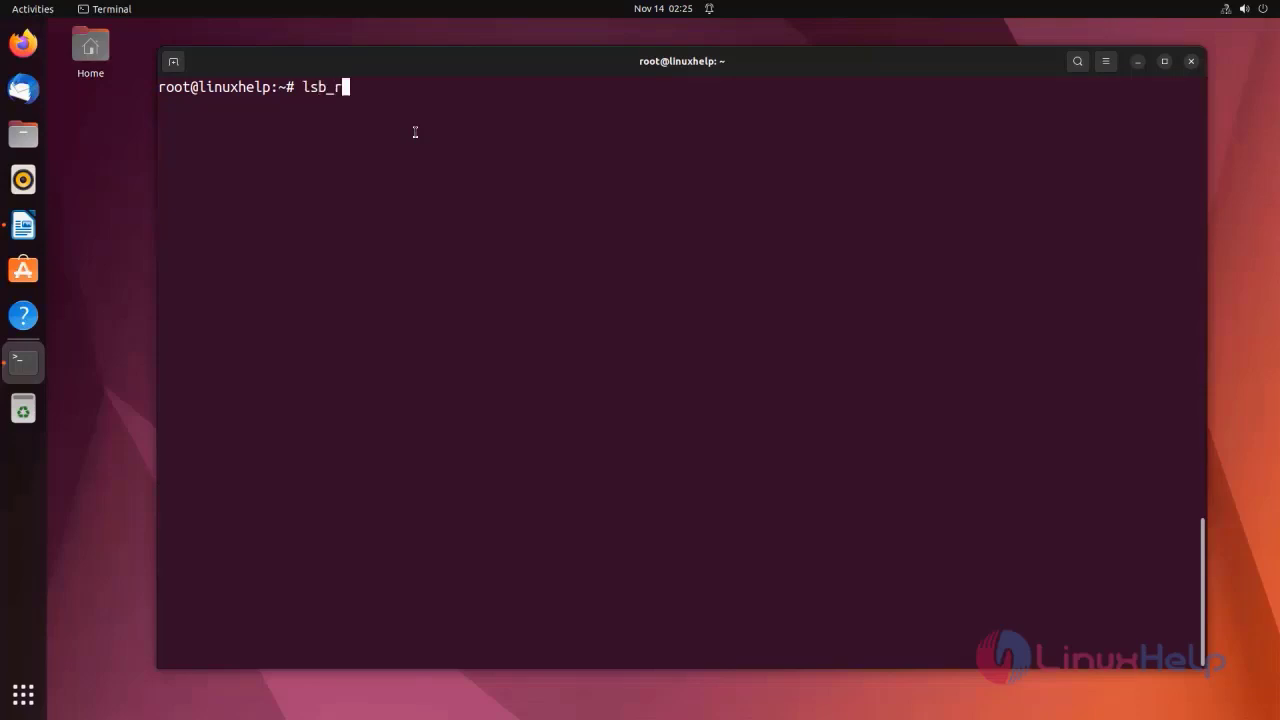
{"action": "type", "text": "elease -a"}
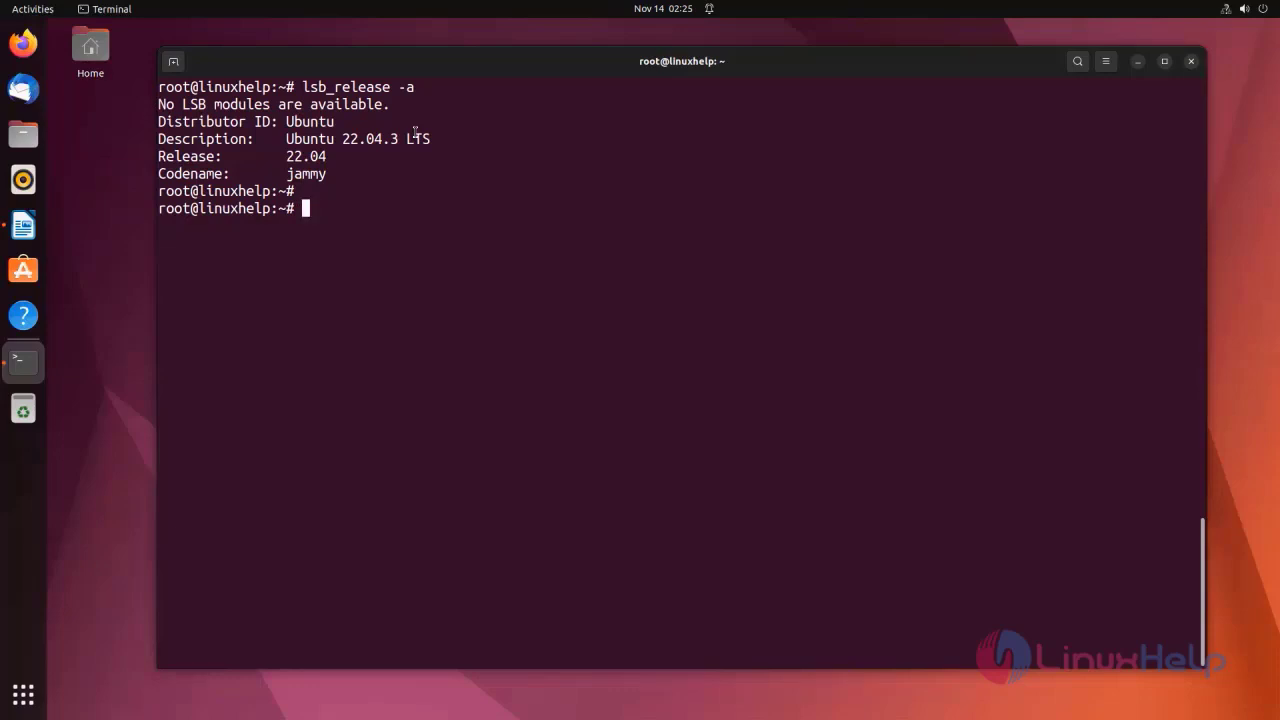
Step: Run apt update, which reports 106 upgradable packages
{"action": "type", "text": "apt"}
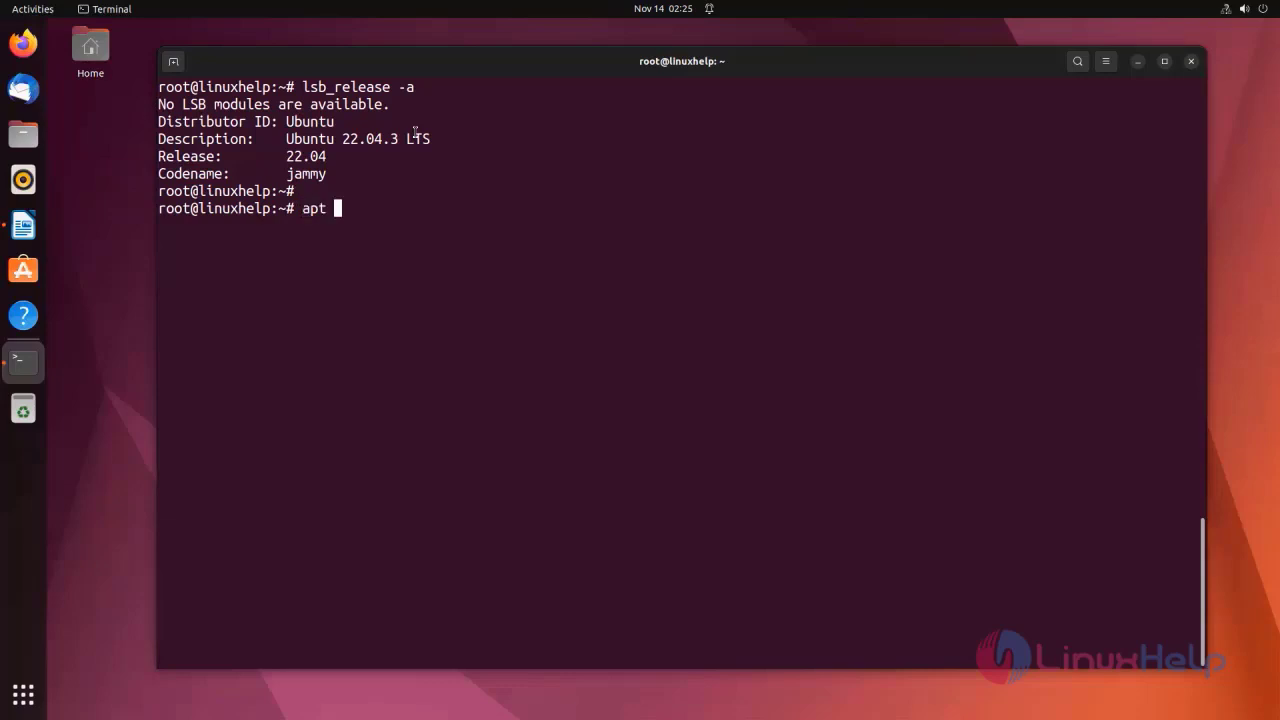
{"action": "type", "text": "update"}
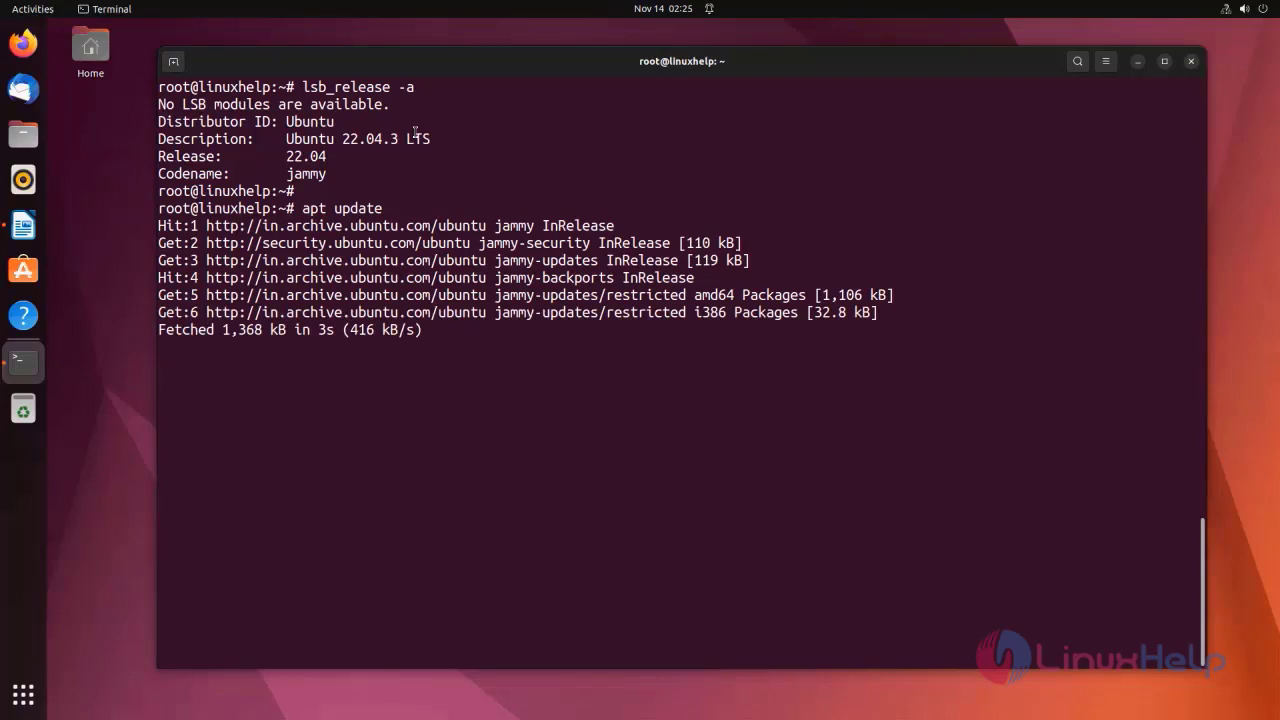
{"action": "key", "text": "Return"}
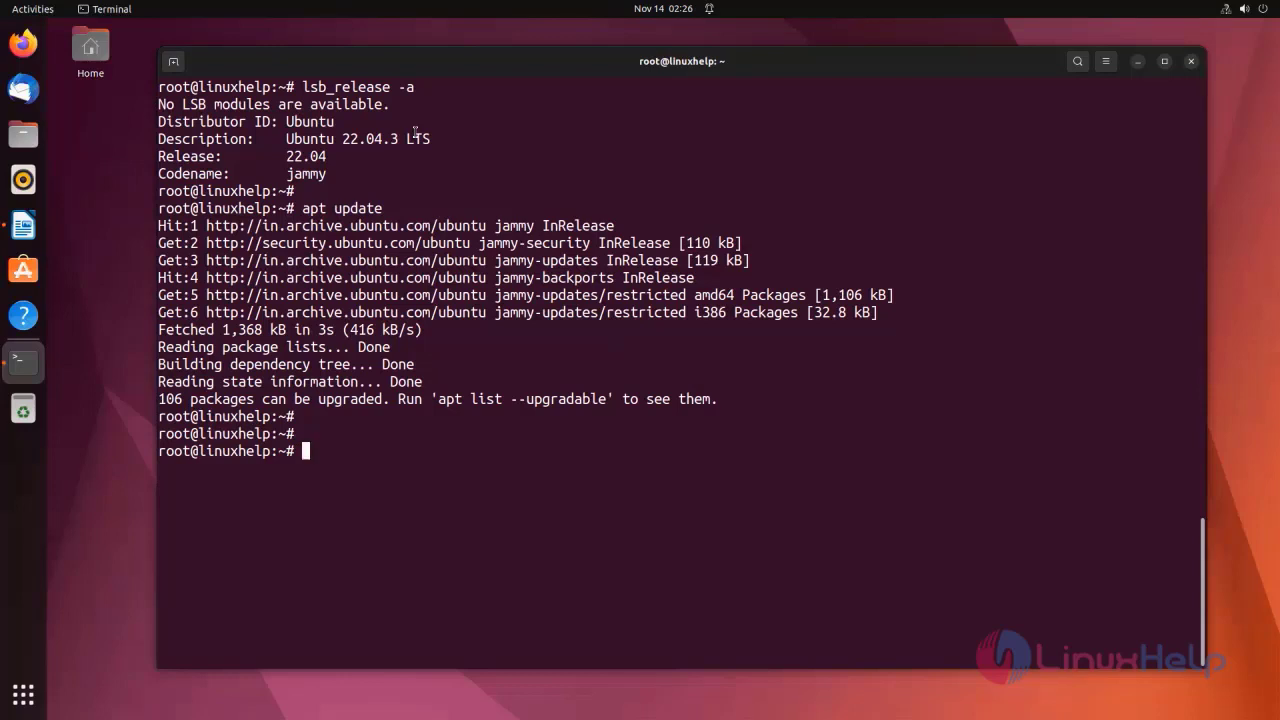
Step: Install bpytop with apt install, confirming with y to pull in python3-distutils and python3-psutil
{"action": "type", "text": "apt"}
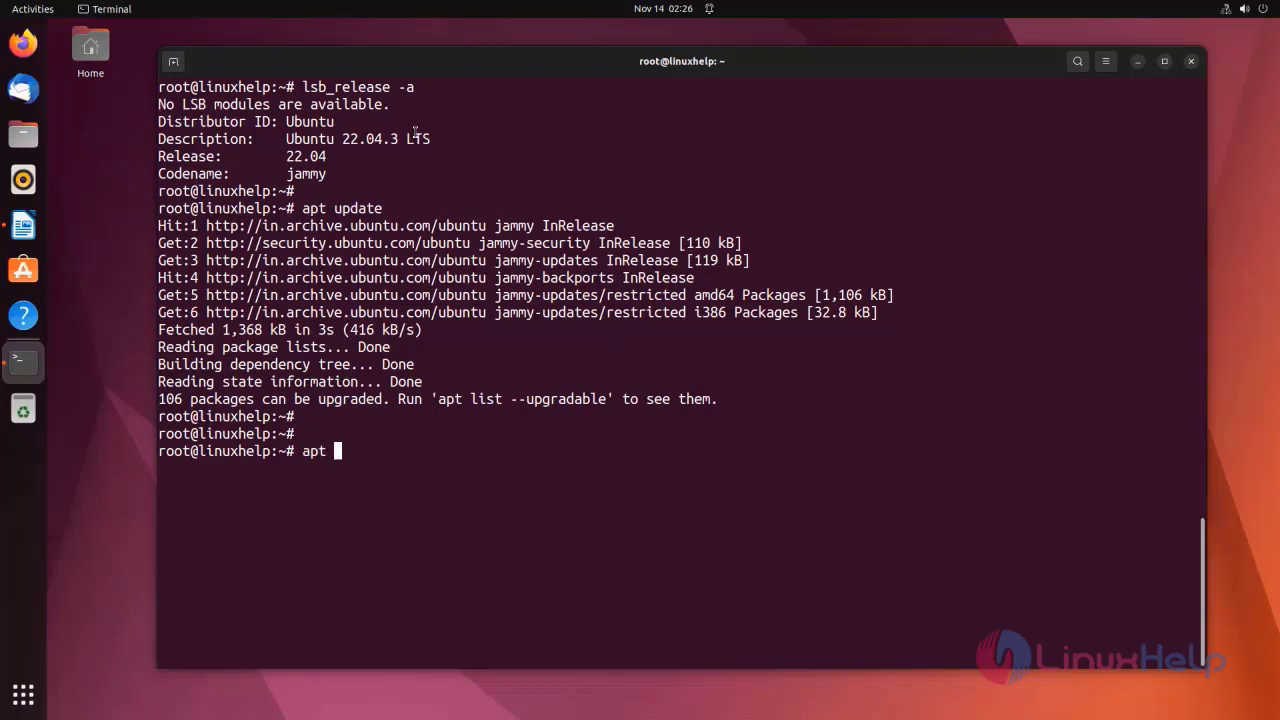
{"action": "type", "text": "install"}
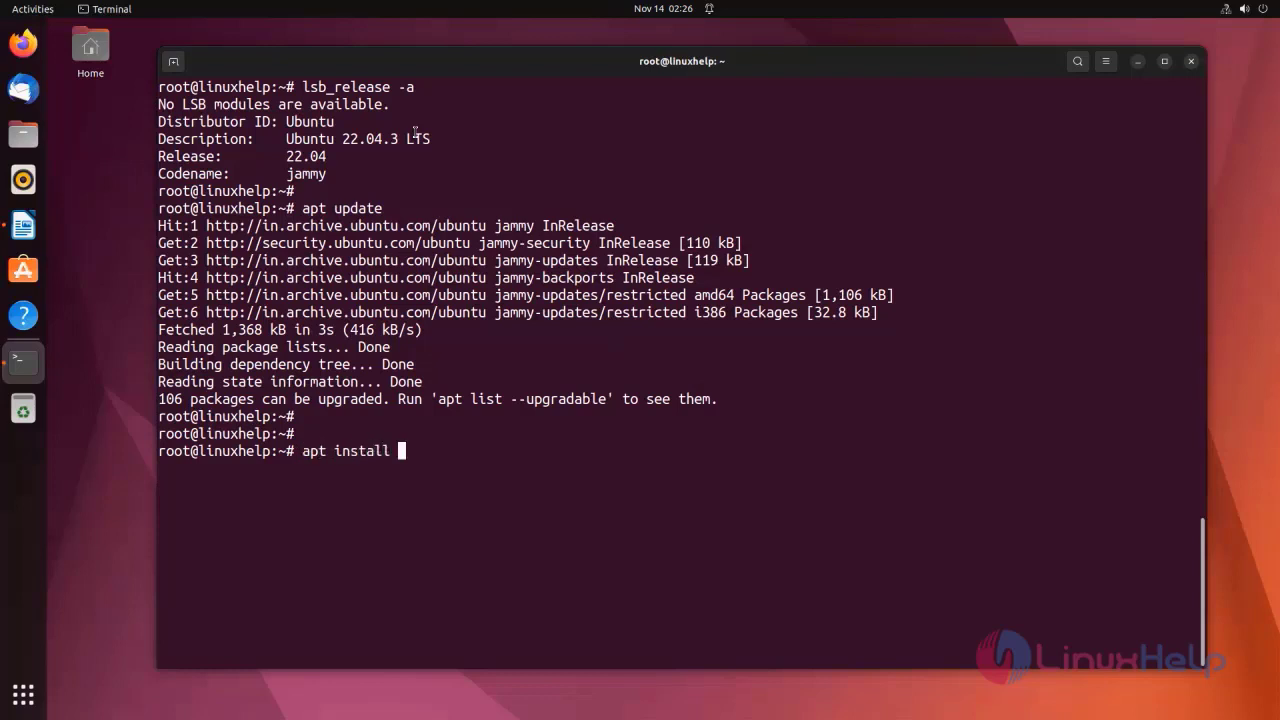
{"action": "type", "text": "b"}
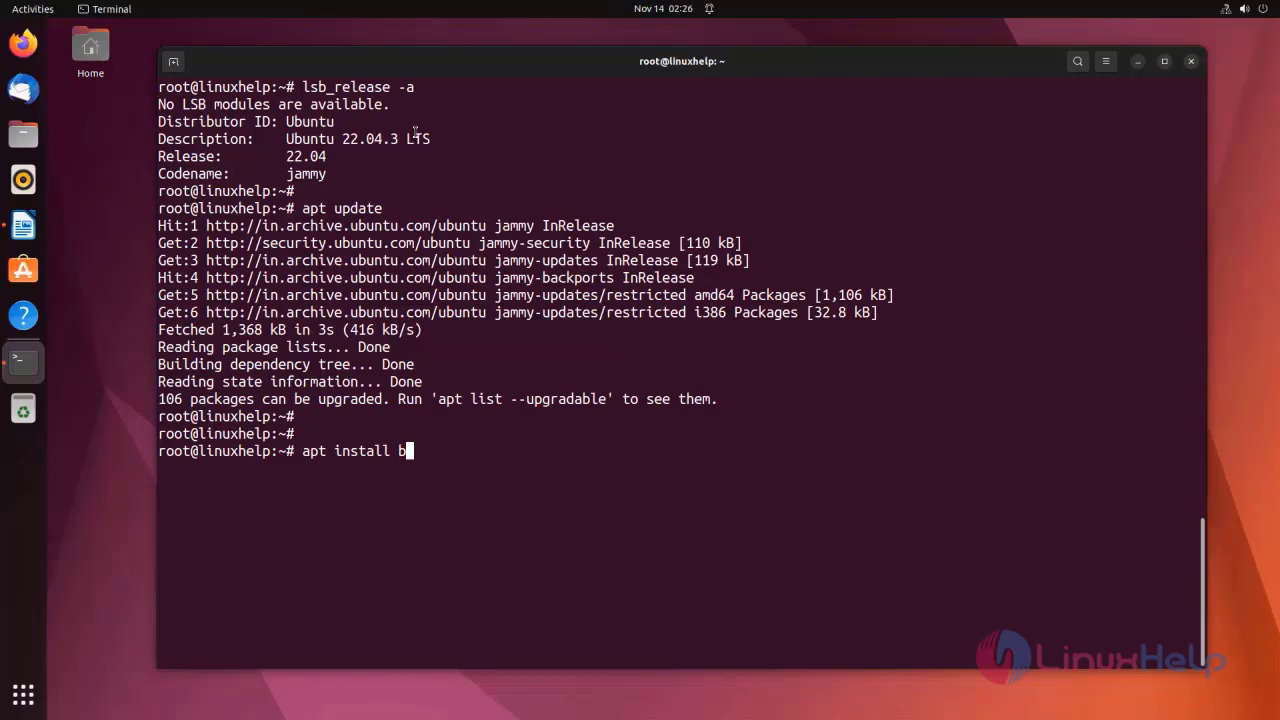
{"action": "type", "text": "pytop"}
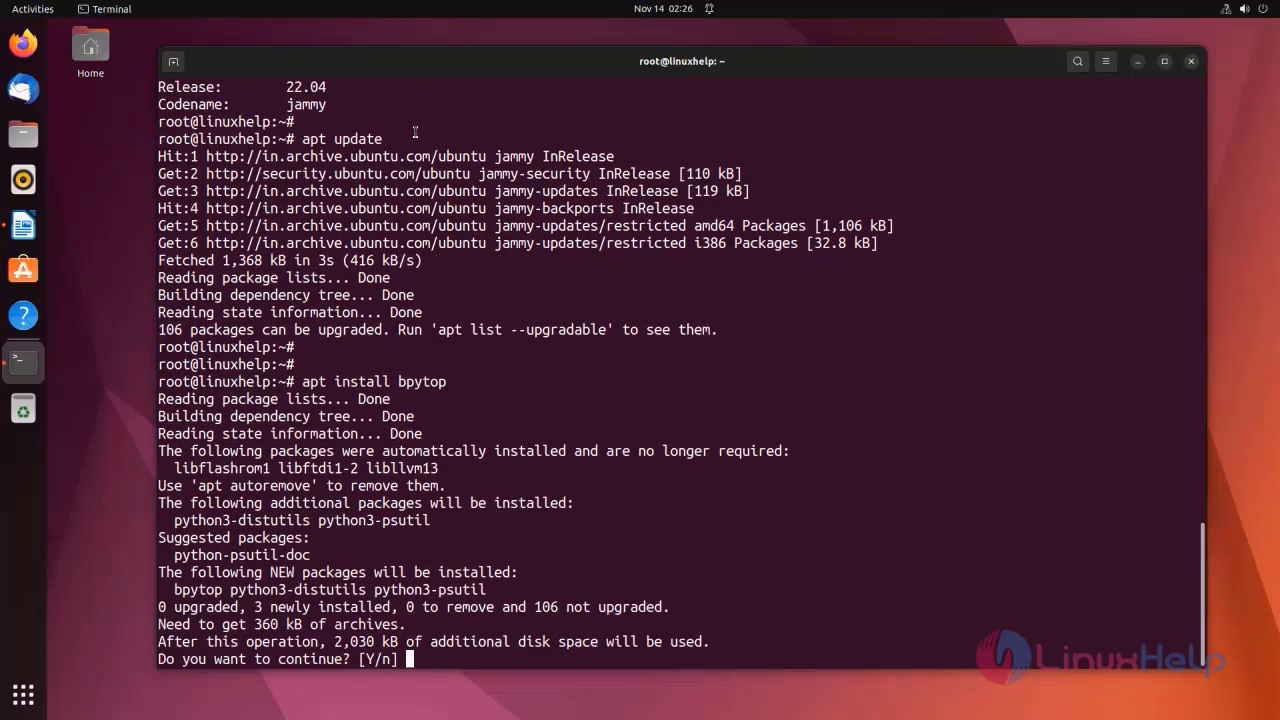
{"action": "type", "text": "y"}
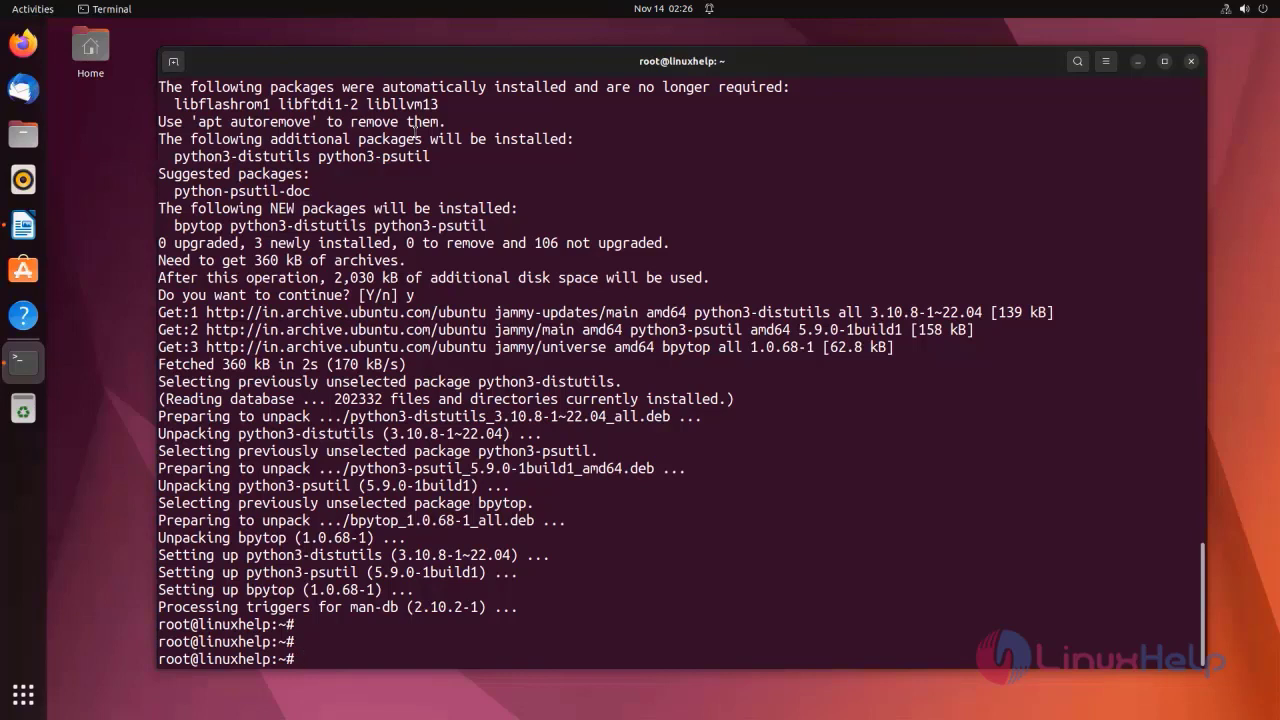
Step: Run the bpytop system monitor, then exit back to the shell prompt
{"action": "type", "text": "bpu"}
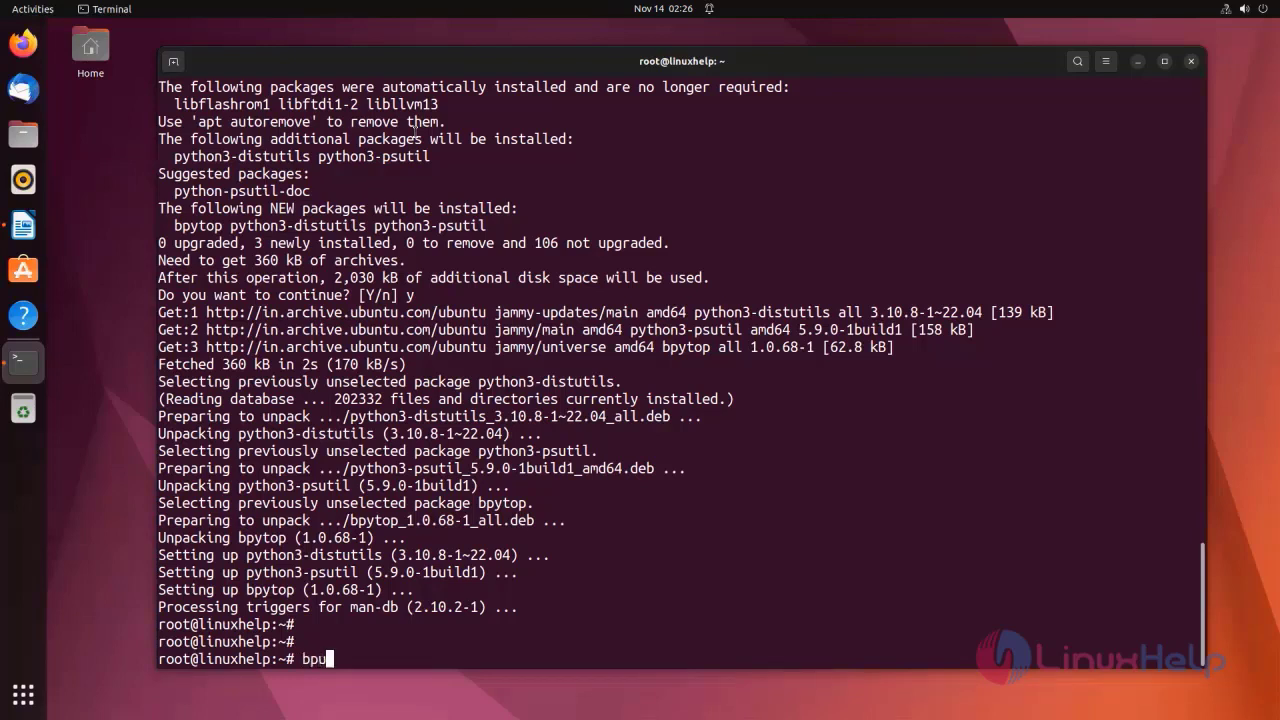
{"action": "type", "text": "ytop"}
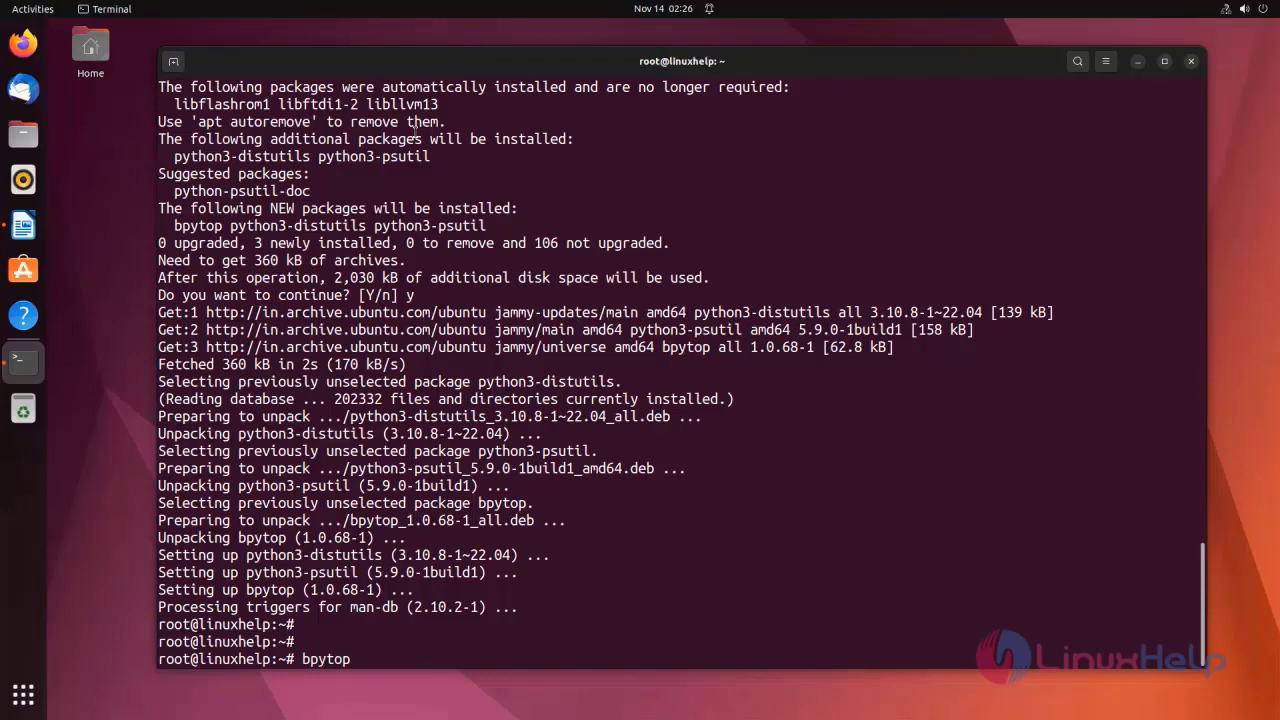
{"action": "key", "text": "Return"}
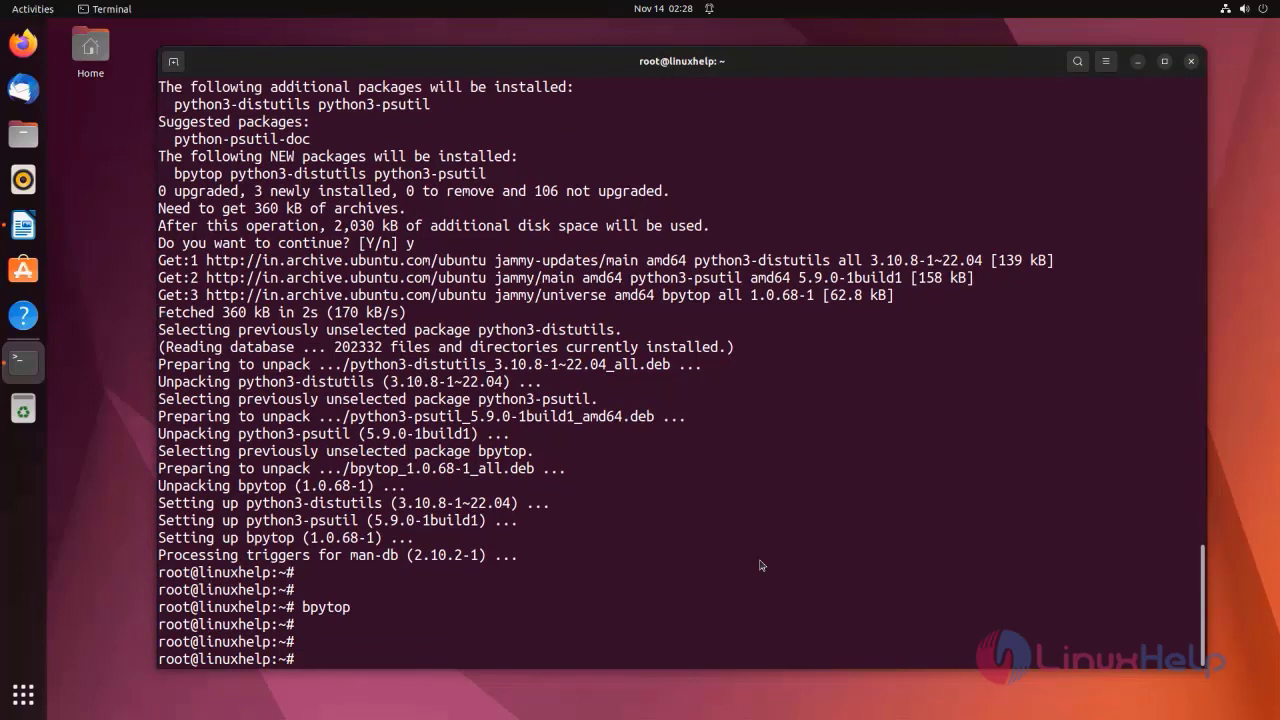
{"action": "mouse_move", "coordinate": [499, 657]}
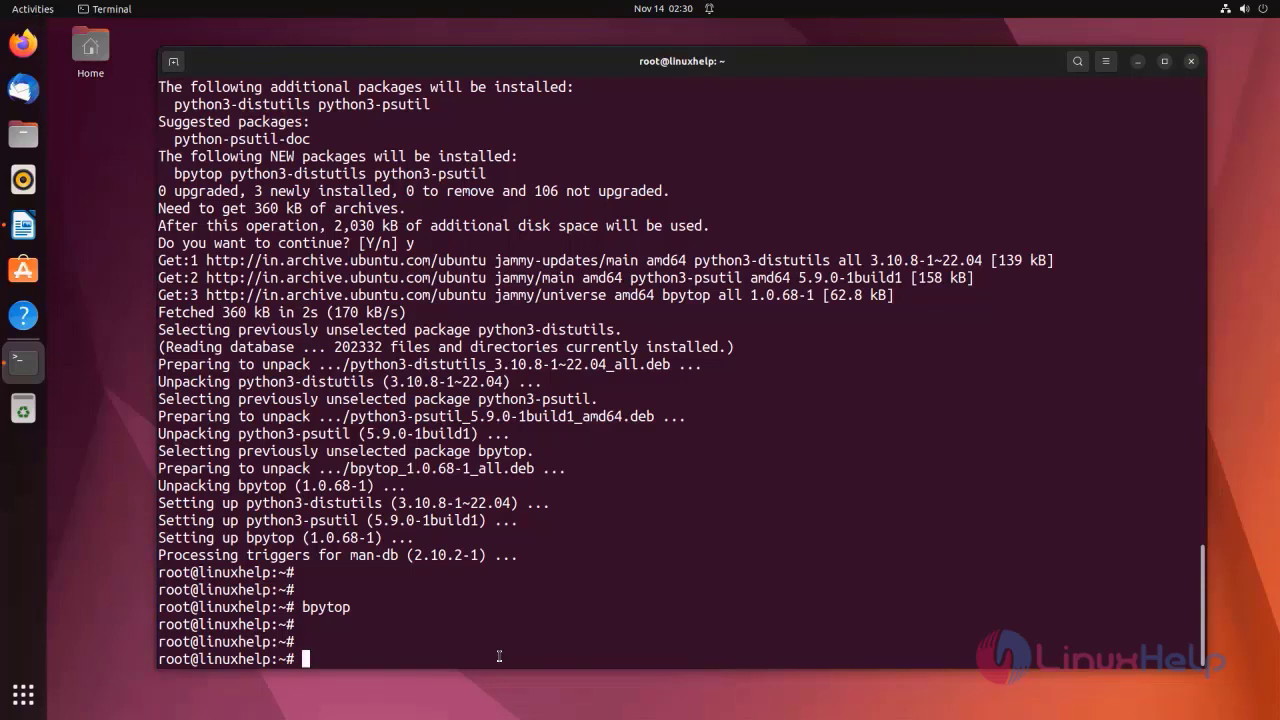
Step: Run apt-get -y autoremove --purge bpytop, removing seven packages and freeing 103 MB
{"action": "type", "text": "apt-"}
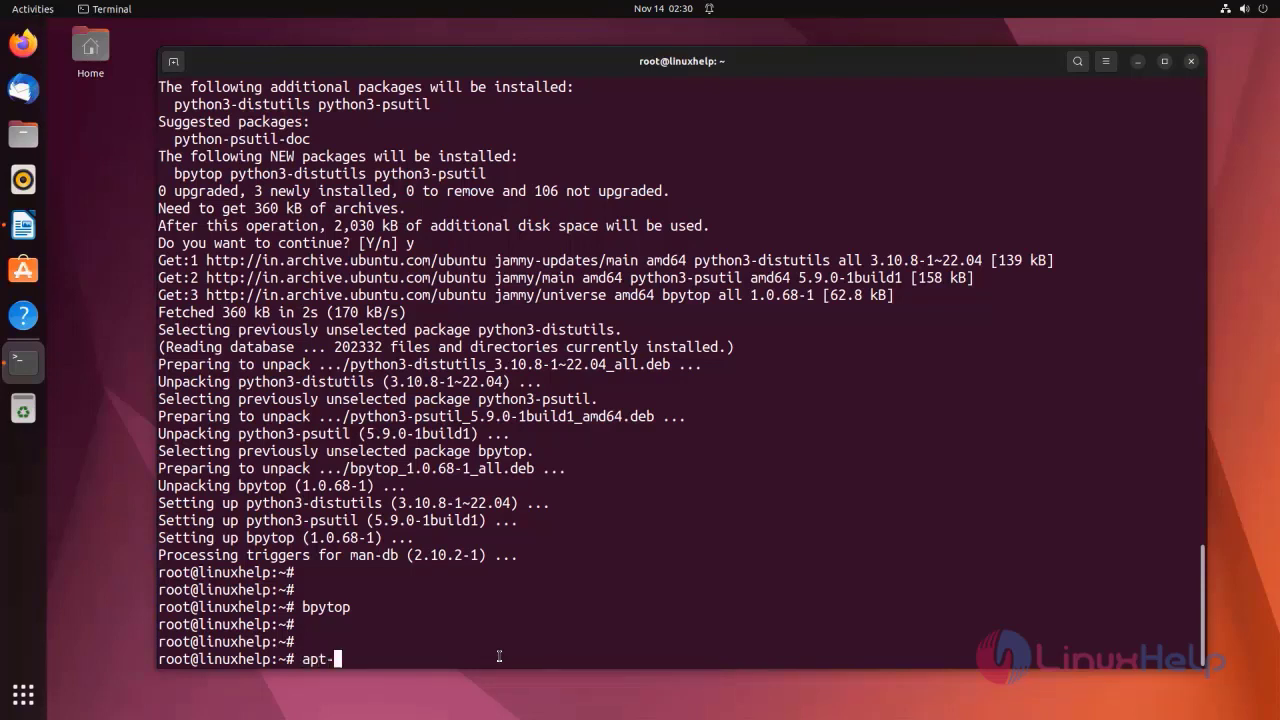
{"action": "type", "text": "get"}
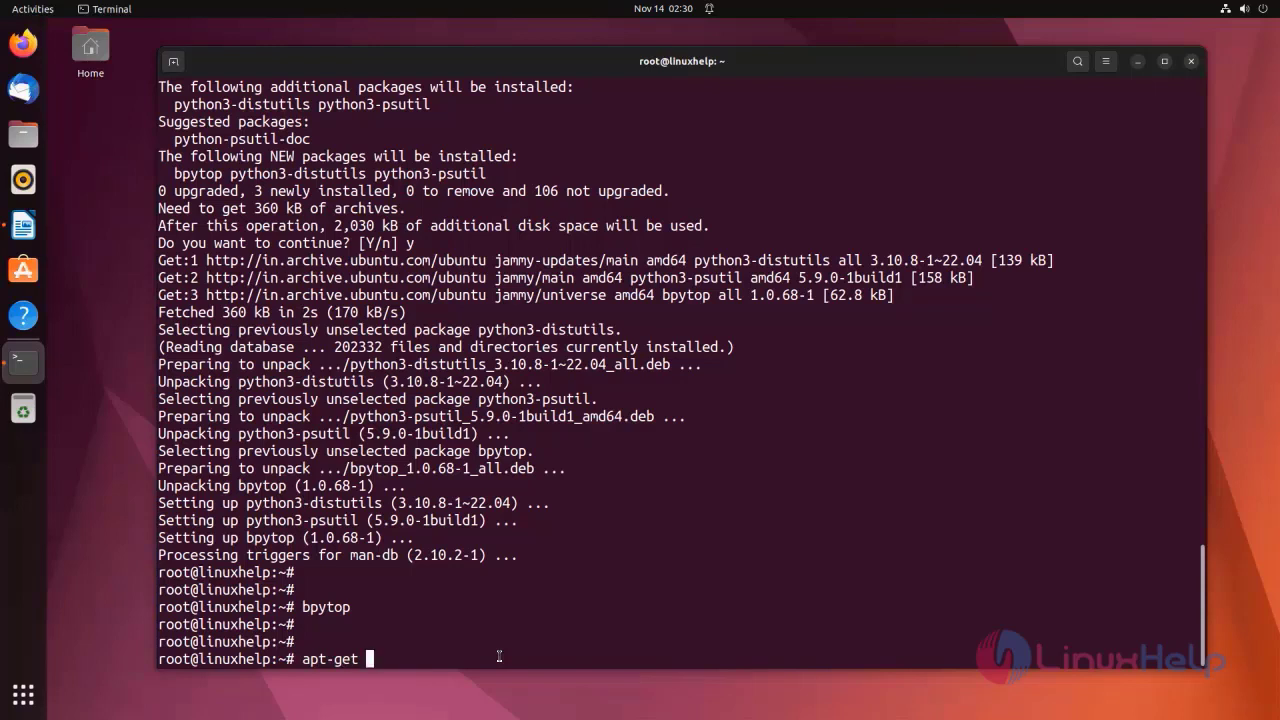
{"action": "type", "text": "-y au"}
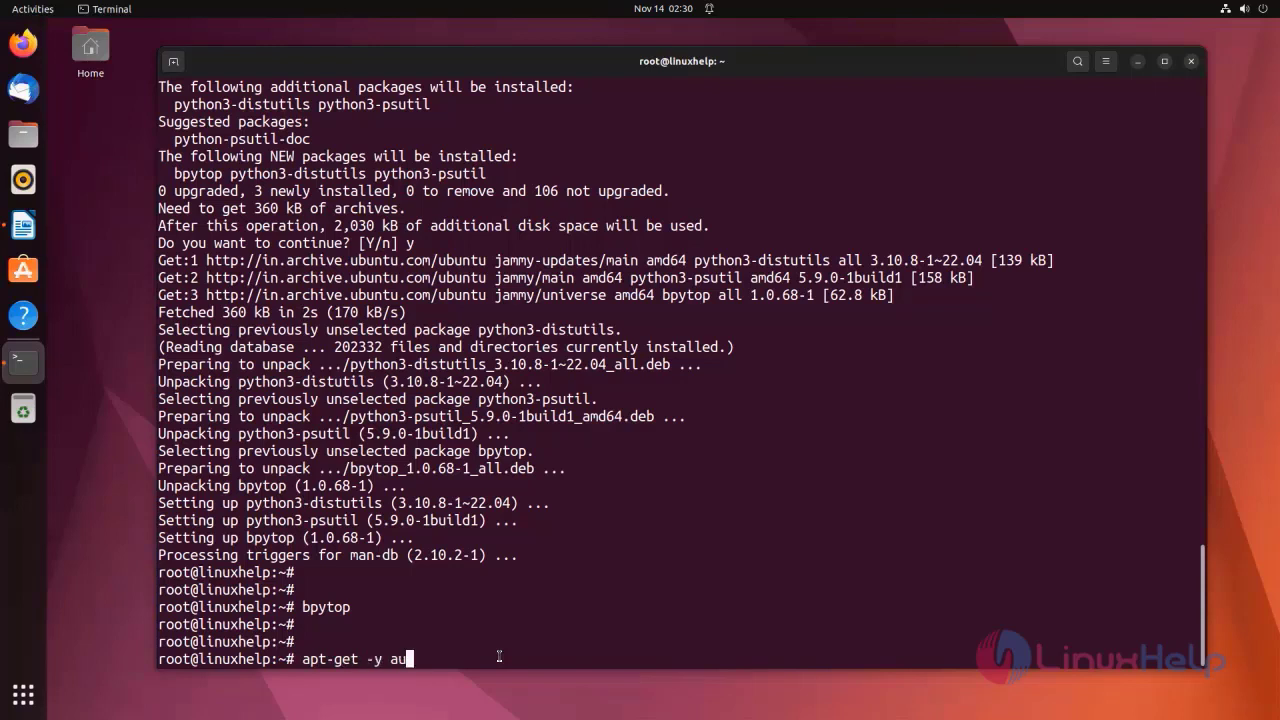
{"action": "type", "text": "toremove"}
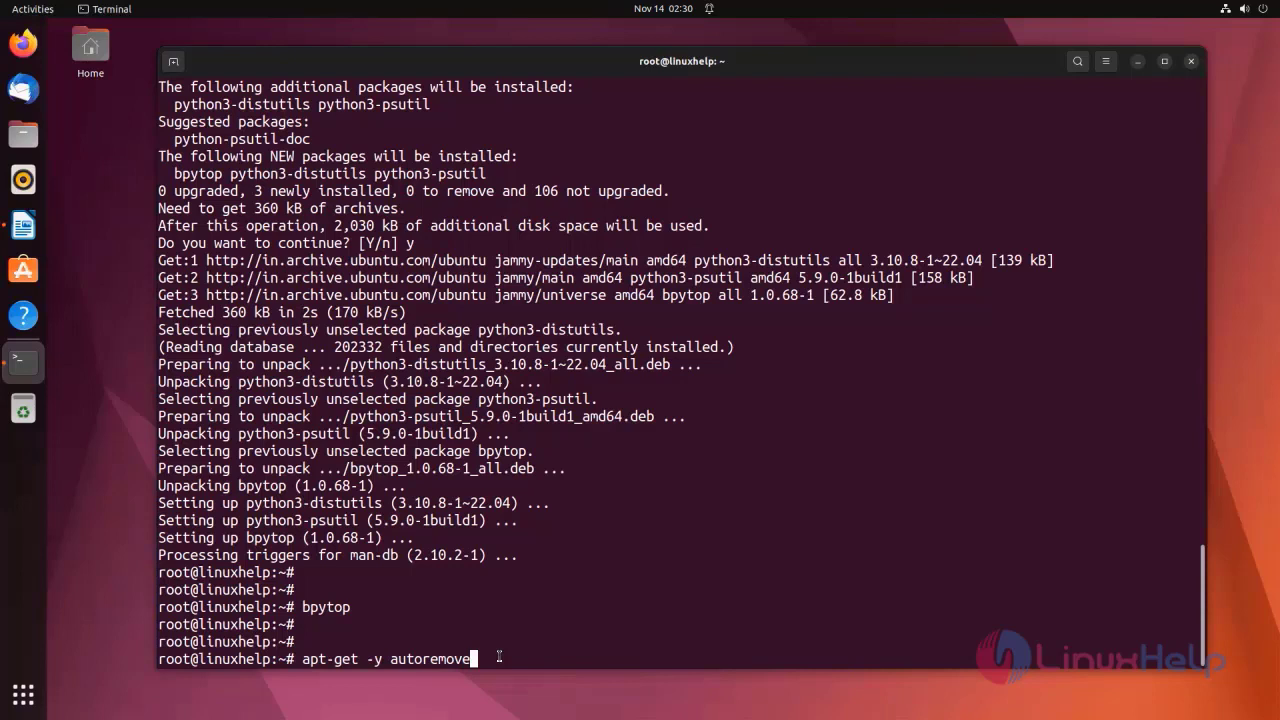
{"action": "type", "text": "--c"}
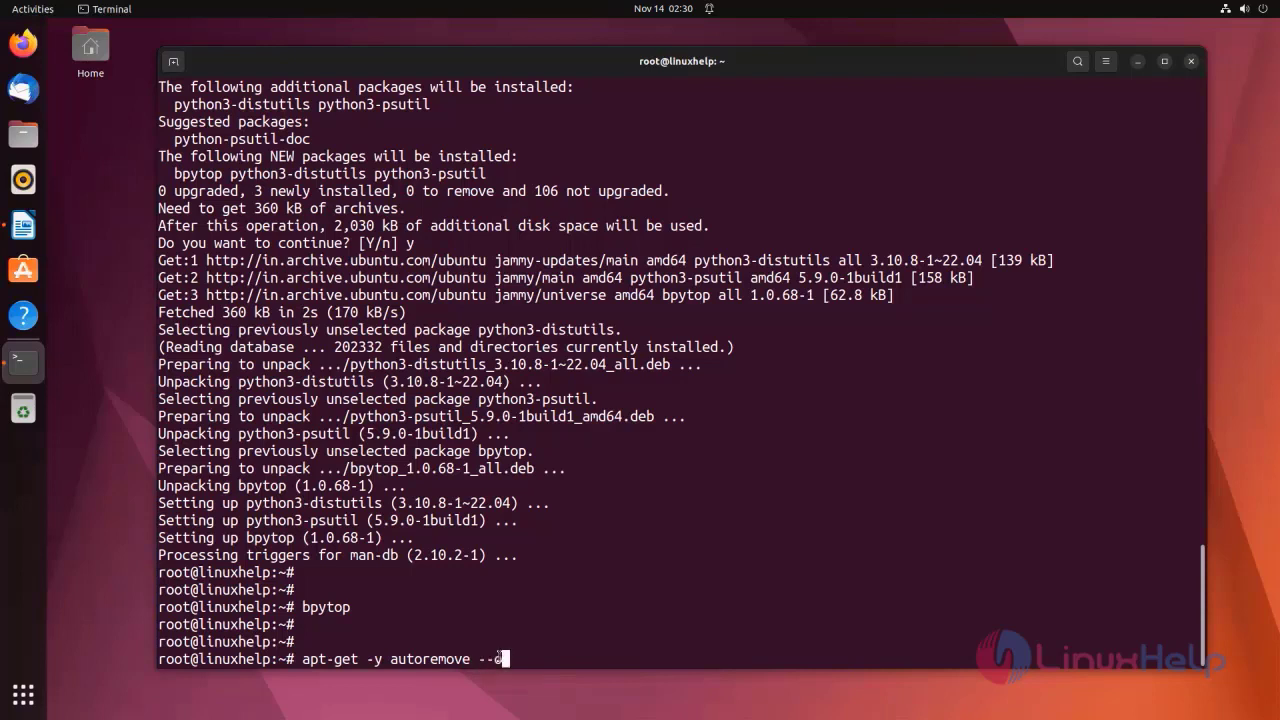
{"action": "type", "text": "purge"}
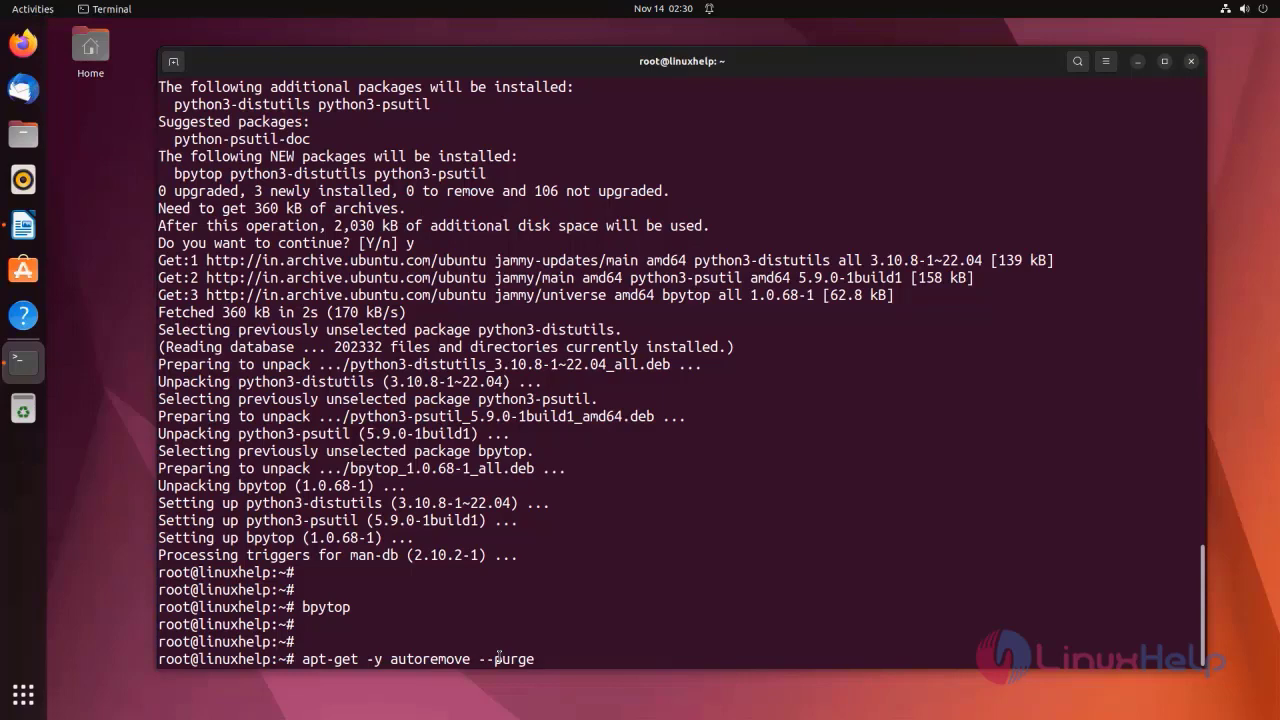
{"action": "type", "text": "bpytop"}
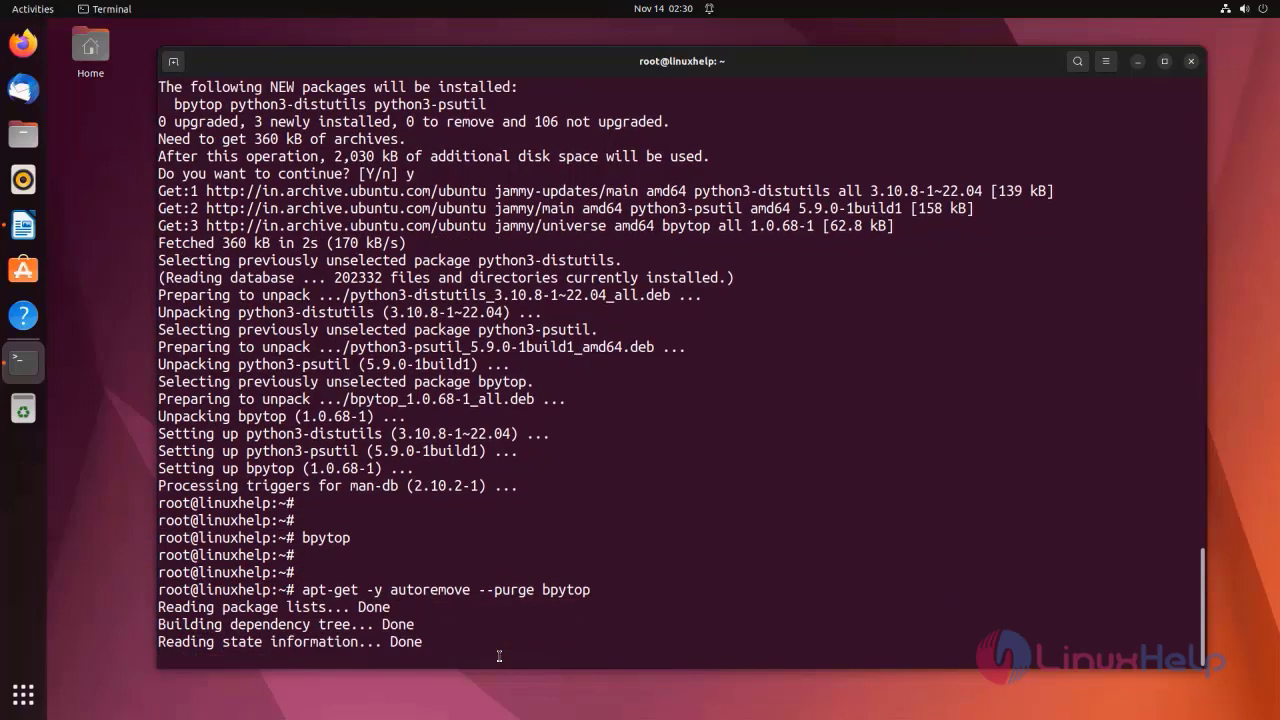
{"action": "key", "text": "Return"}
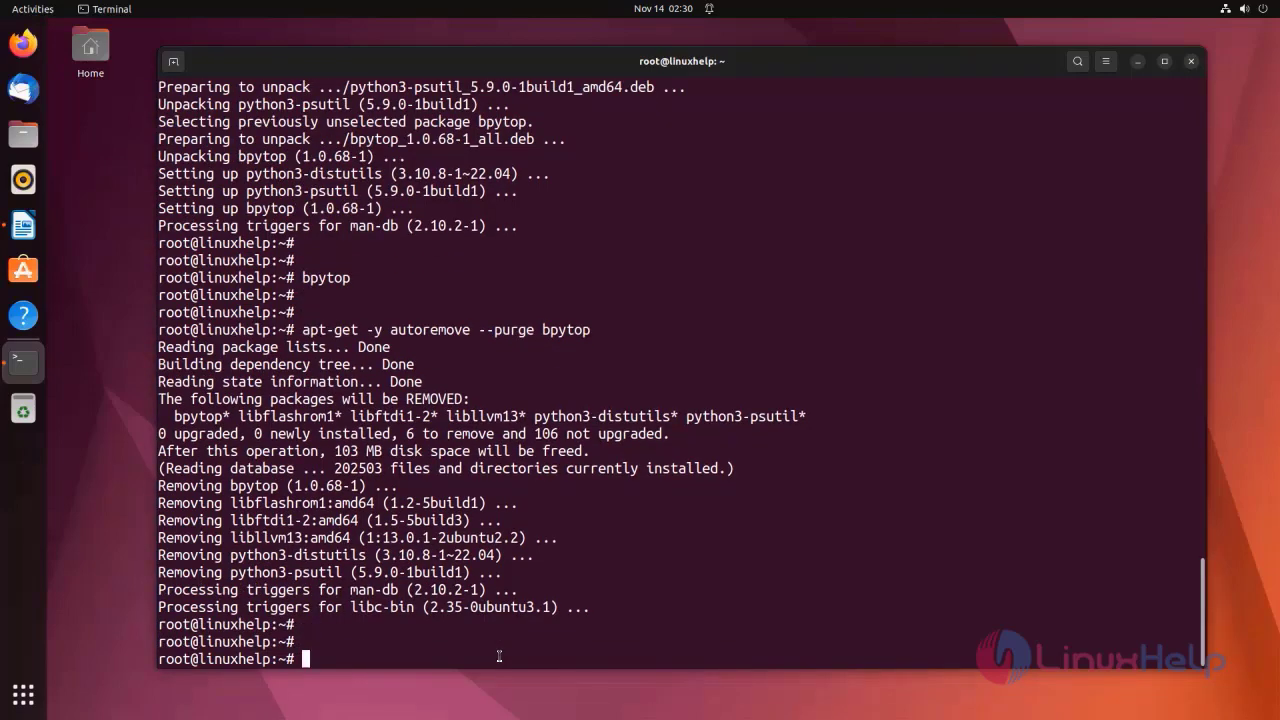
{"action": "type", "text": "b"}
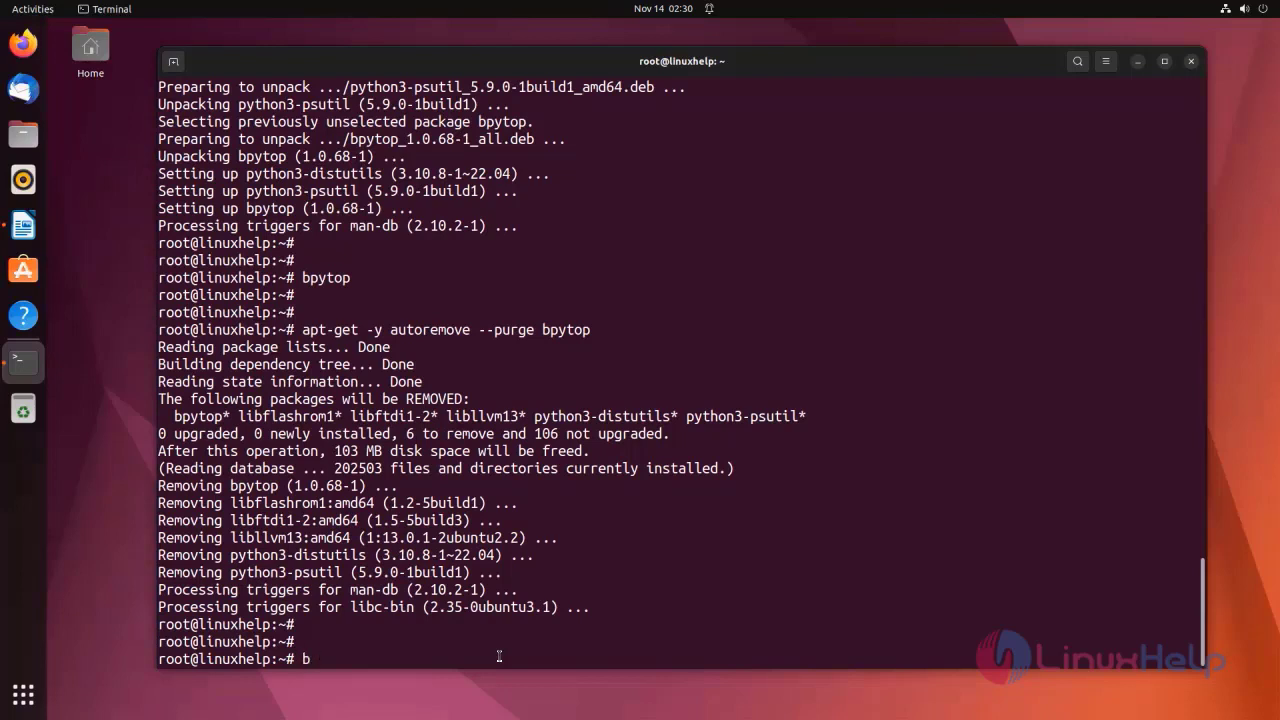